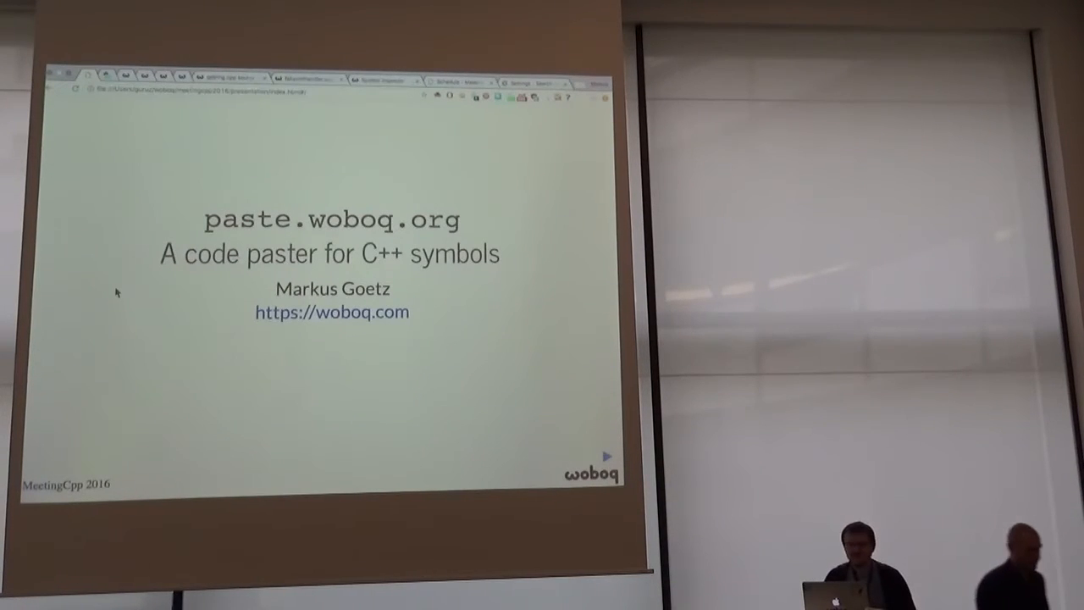
mouse_move(40, 390)
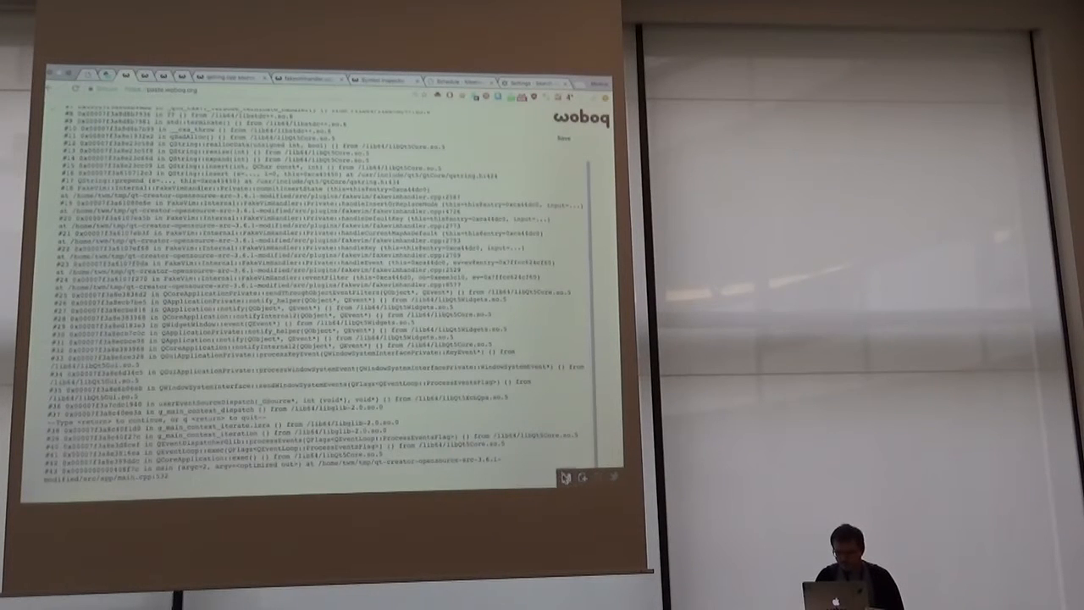
scroll(up, 3)
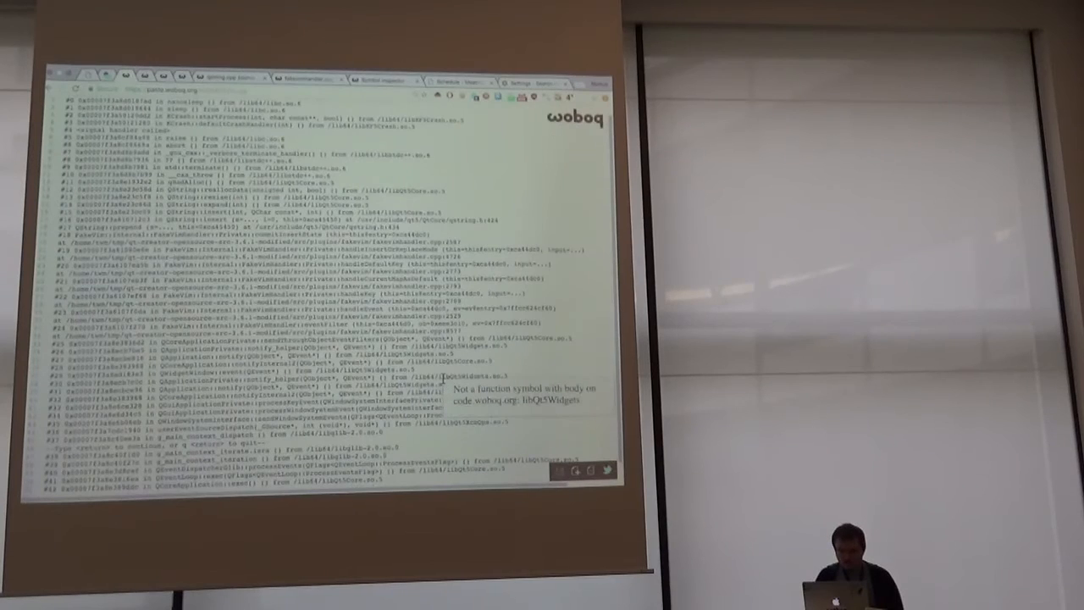
scroll(up, 3)
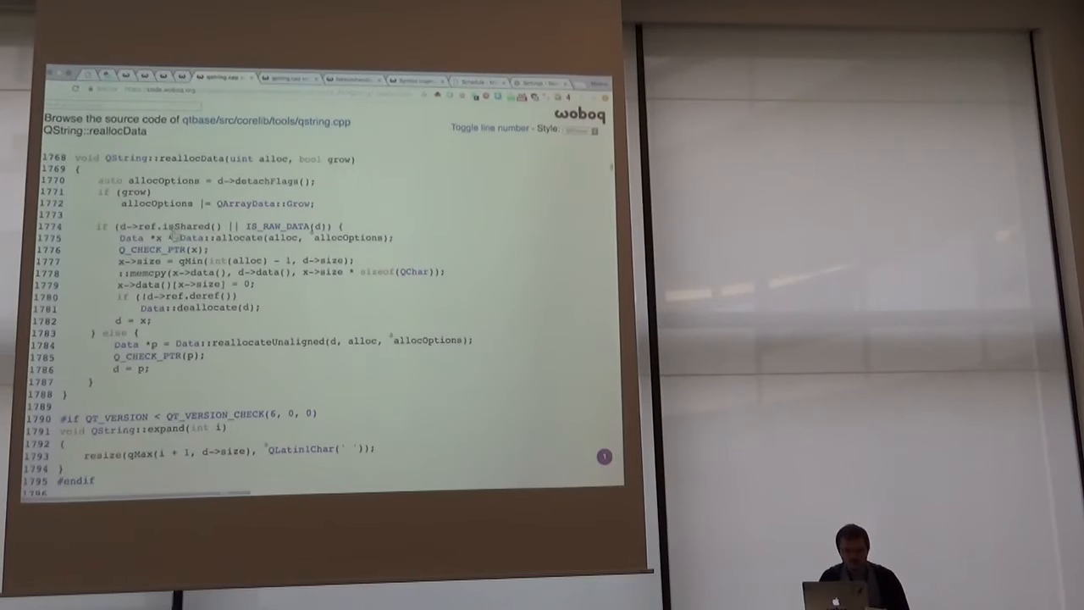
Step: Follow the QString::reallocData backtrace link to qstring.cpp in qtbase on code.woboq.org
click(144, 249)
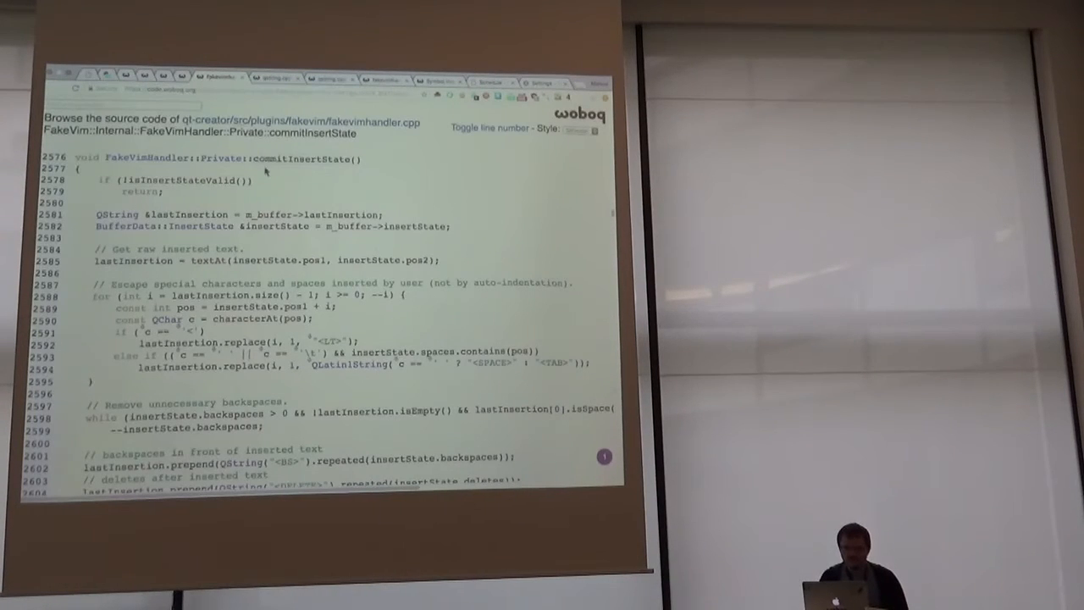
mouse_move(259, 226)
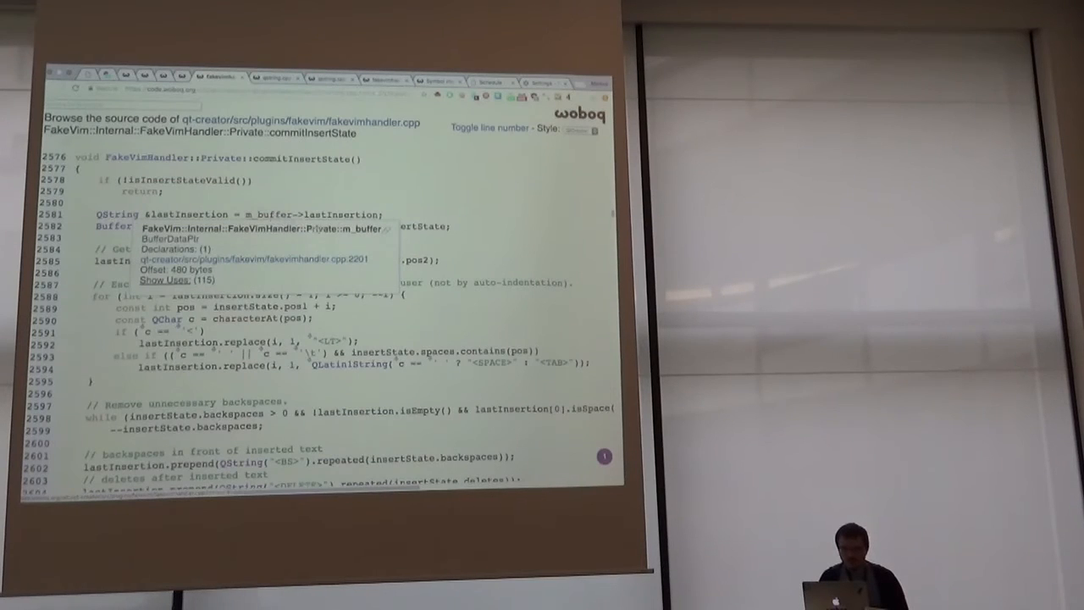